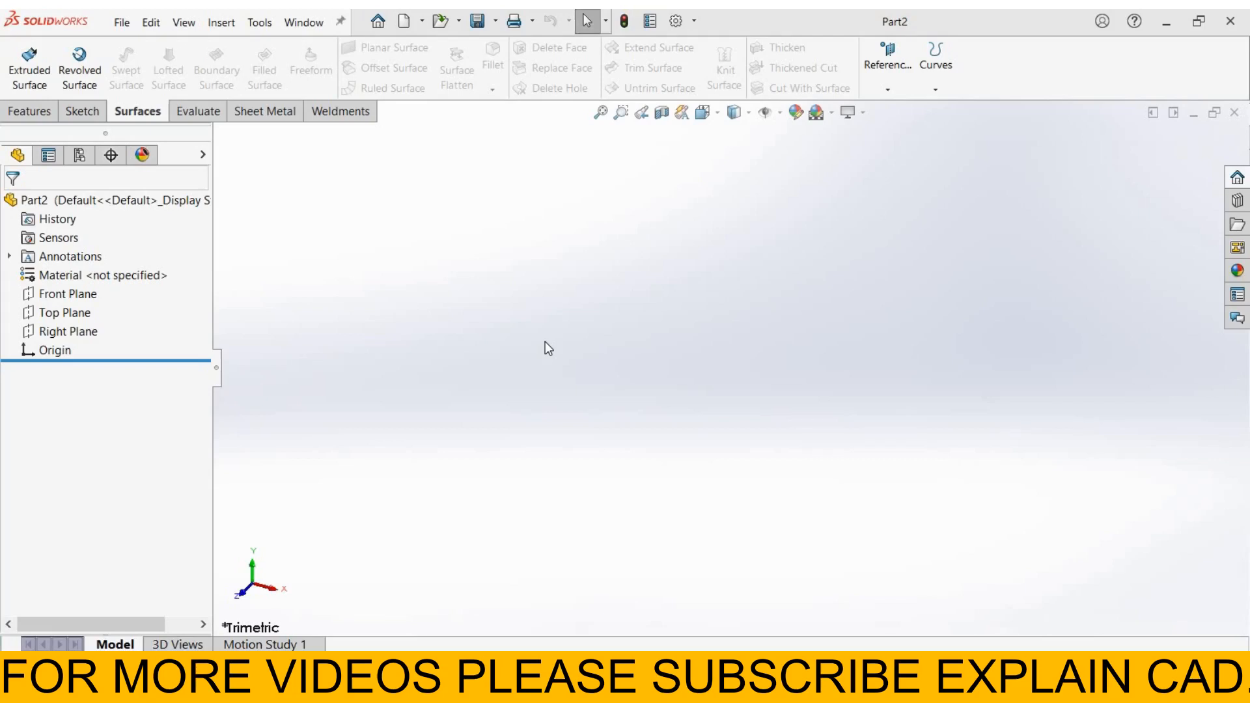
mouse_move(835, 379)
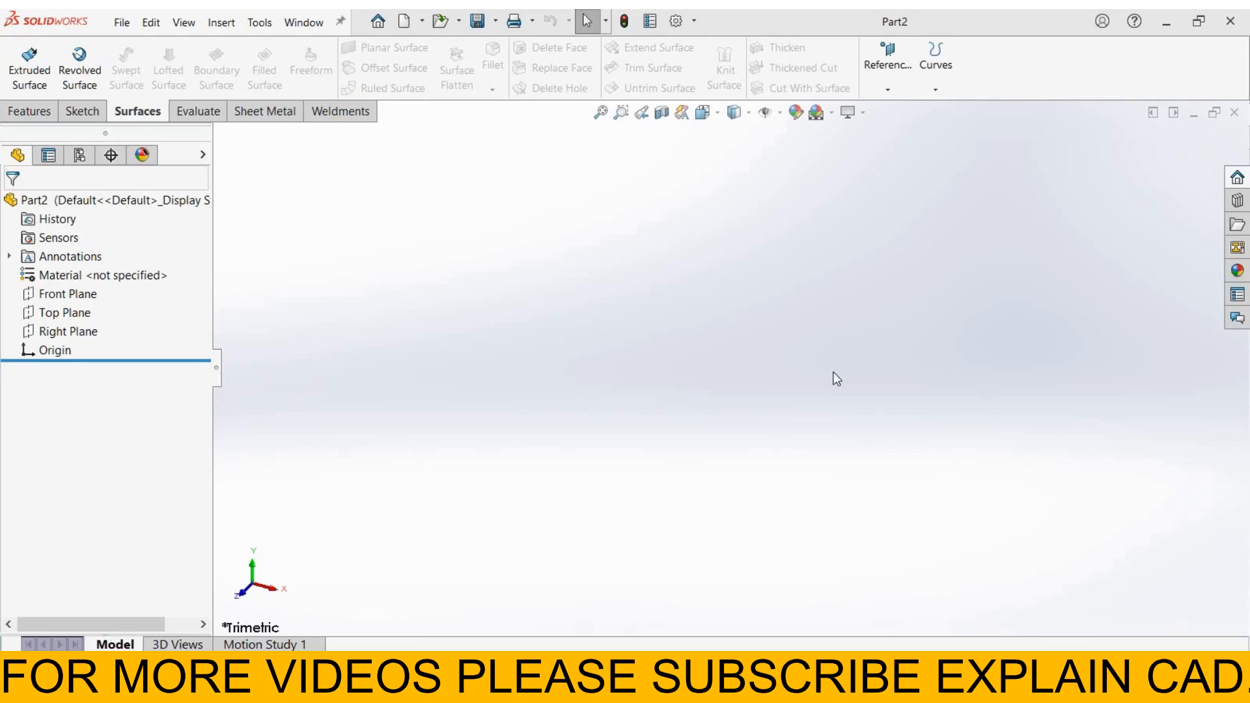
Sketch a circle centred on the origin on the Top Plane as Sketch1.
left_click(68, 312)
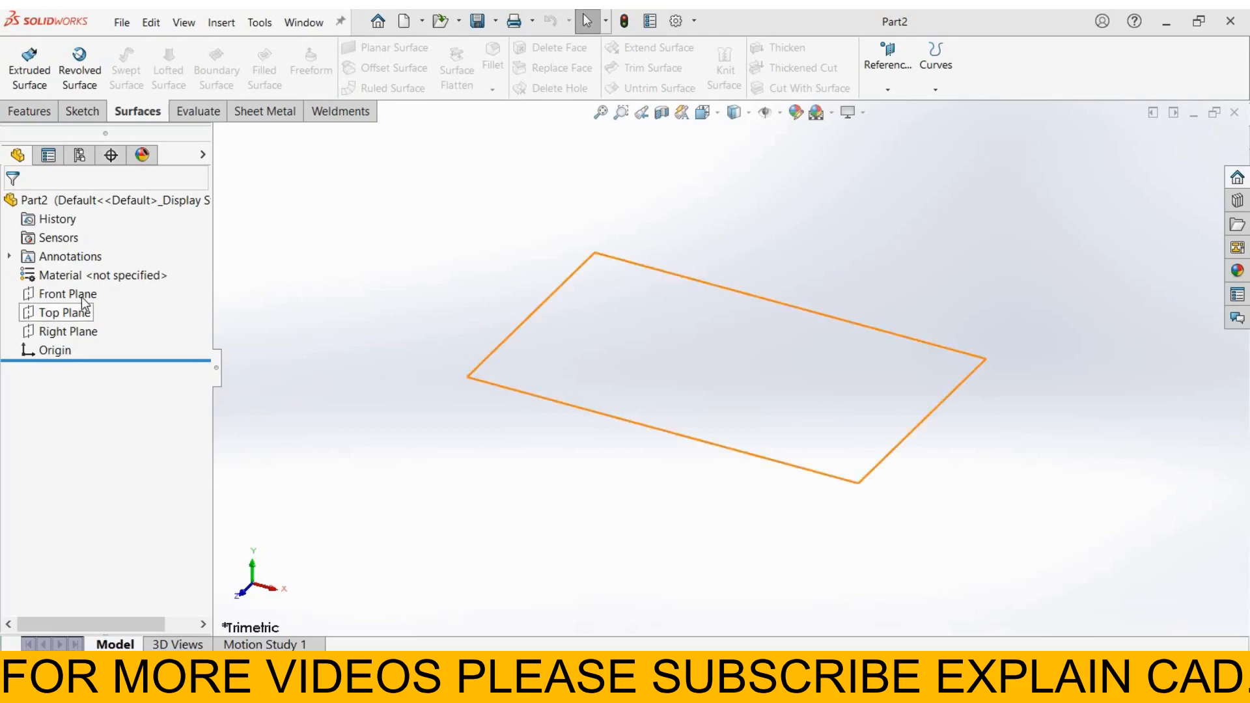
left_click(78, 306)
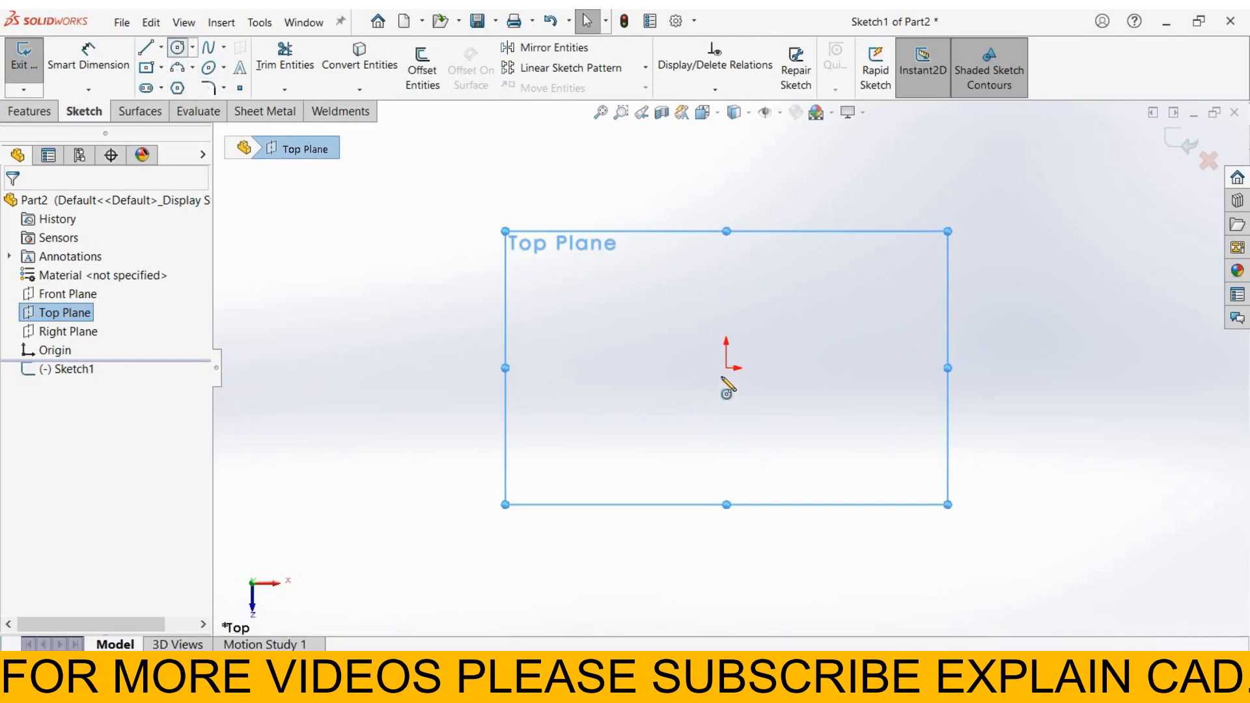
left_click(175, 47)
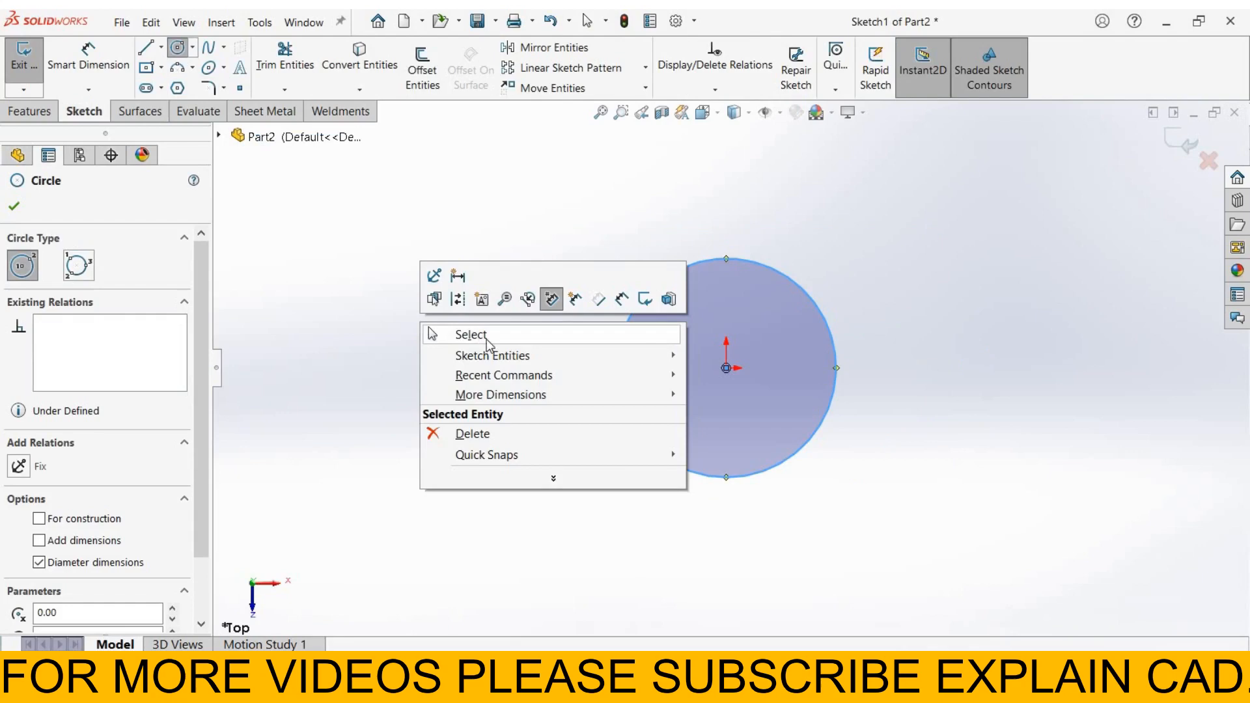
left_click(470, 334)
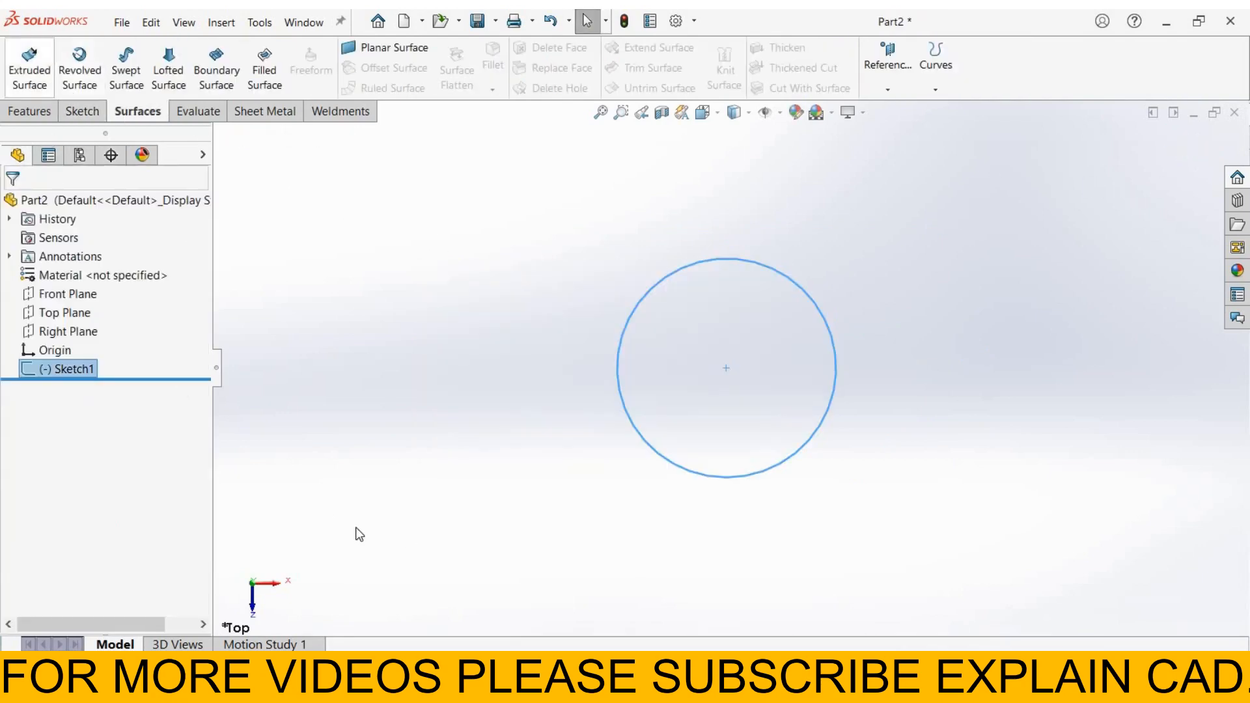
Extrude Sketch1 downward as a 70 mm open cylindrical surface, Surface-Extrude1.
left_click(28, 65)
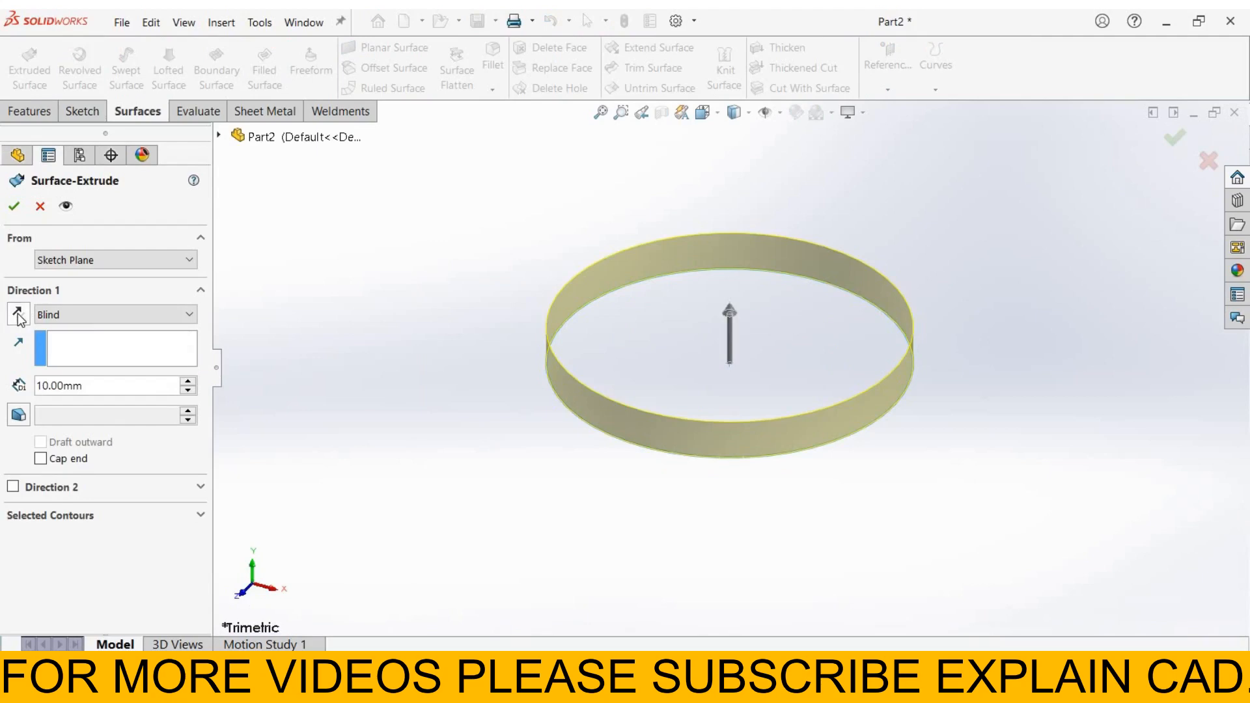
left_click(18, 314)
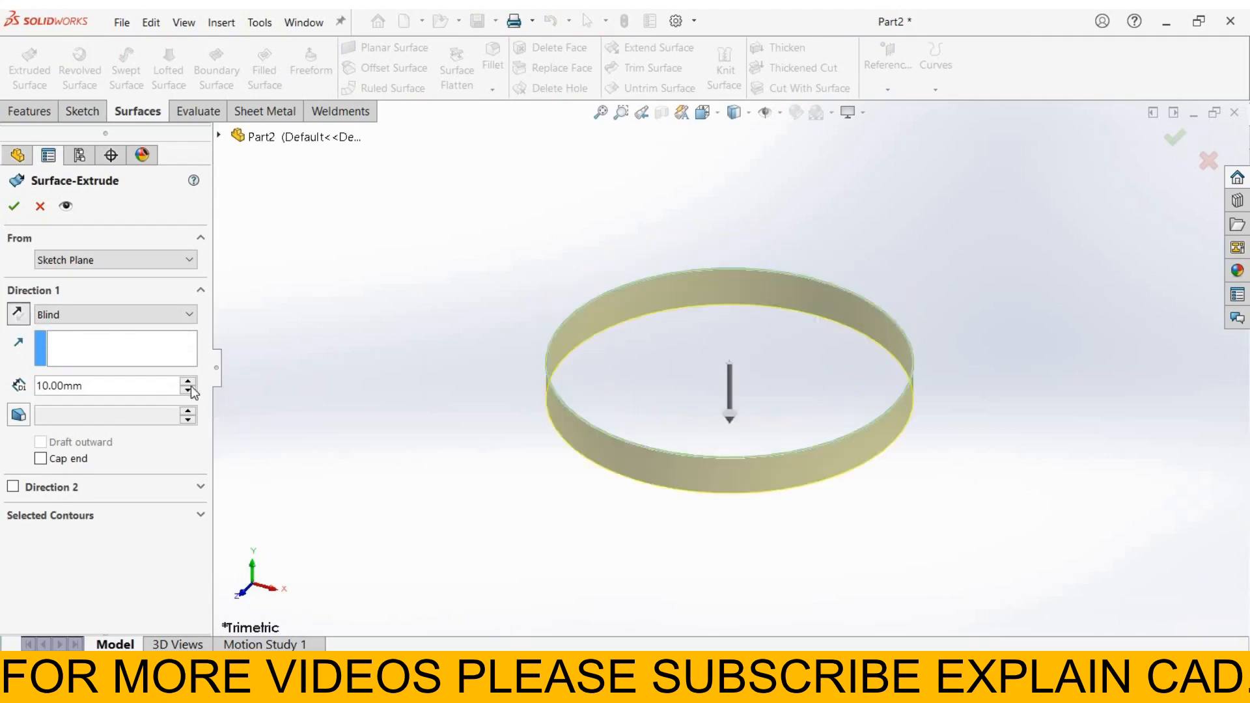
left_click(189, 381)
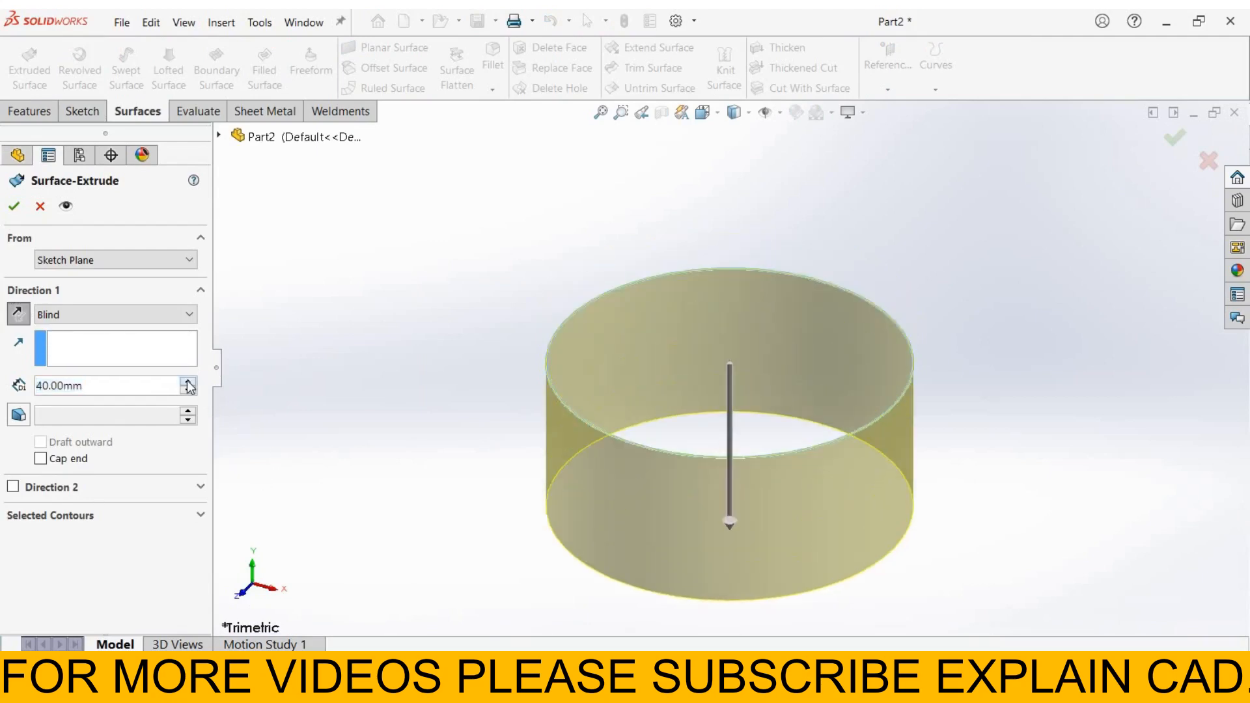
left_click(189, 380)
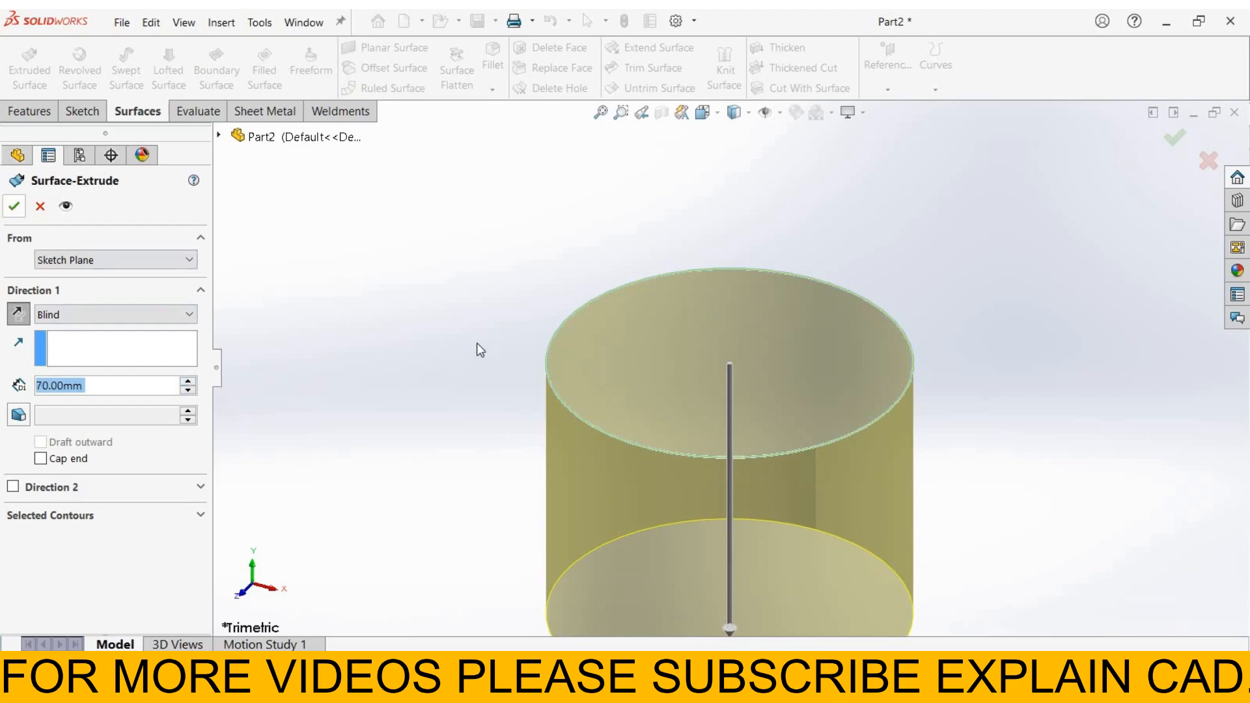
left_click(13, 206)
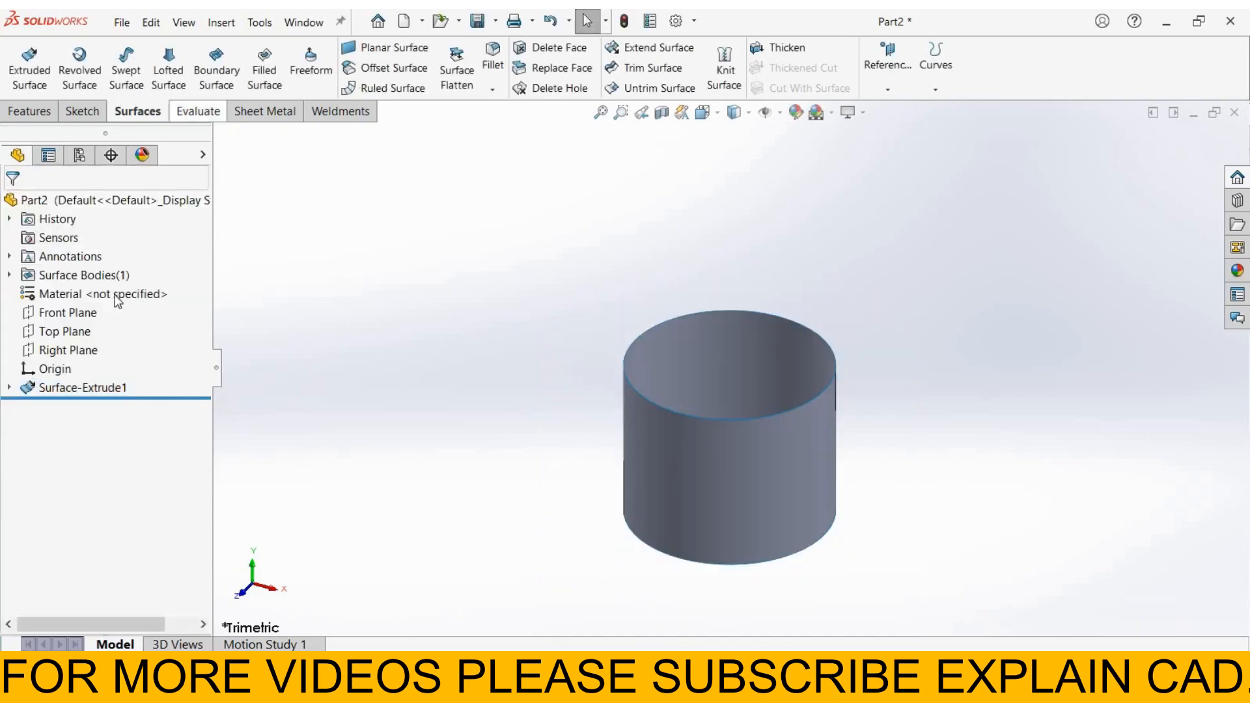
Sketch the cylinder's top edge plus a larger concentric circle on the Top Plane.
left_click(62, 330)
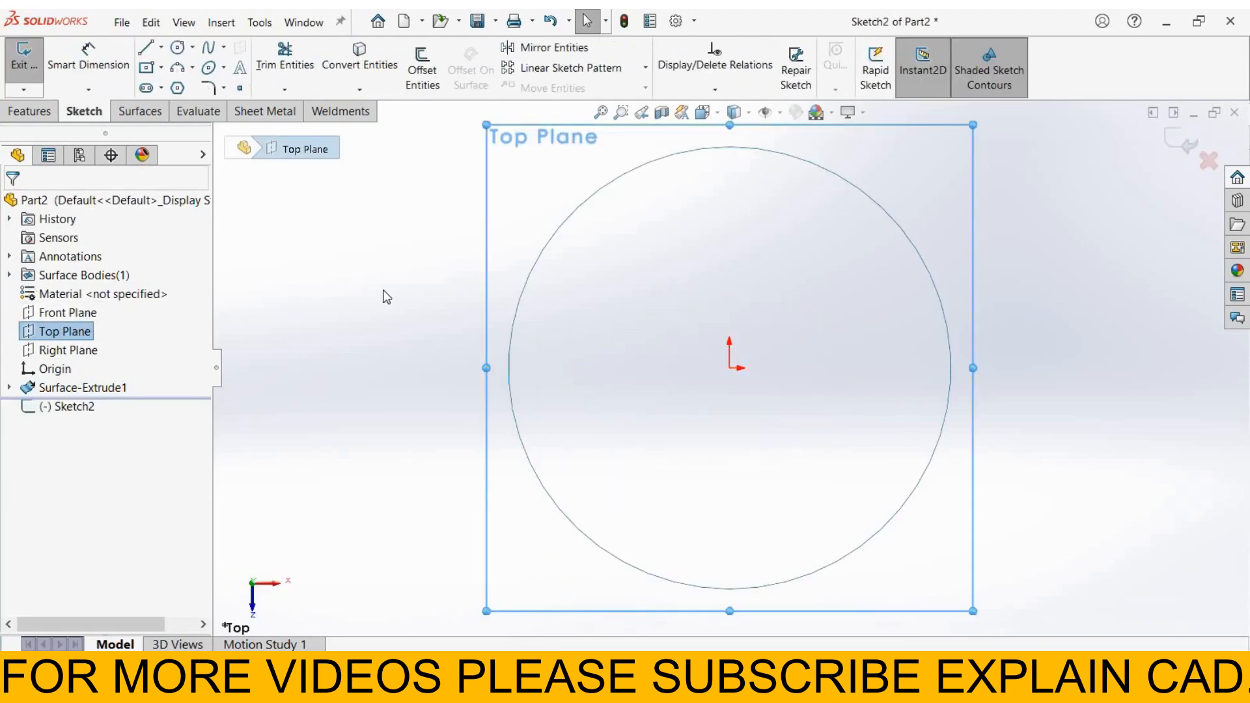
mouse_move(217, 74)
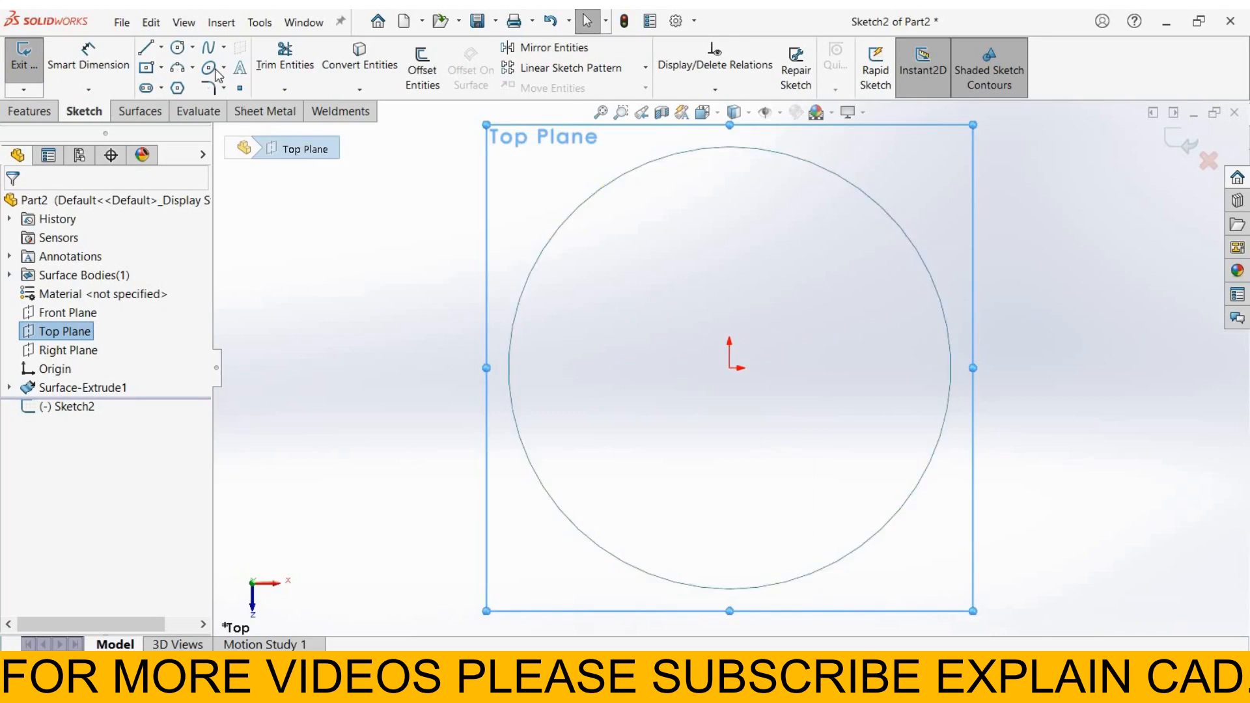
left_click(178, 47)
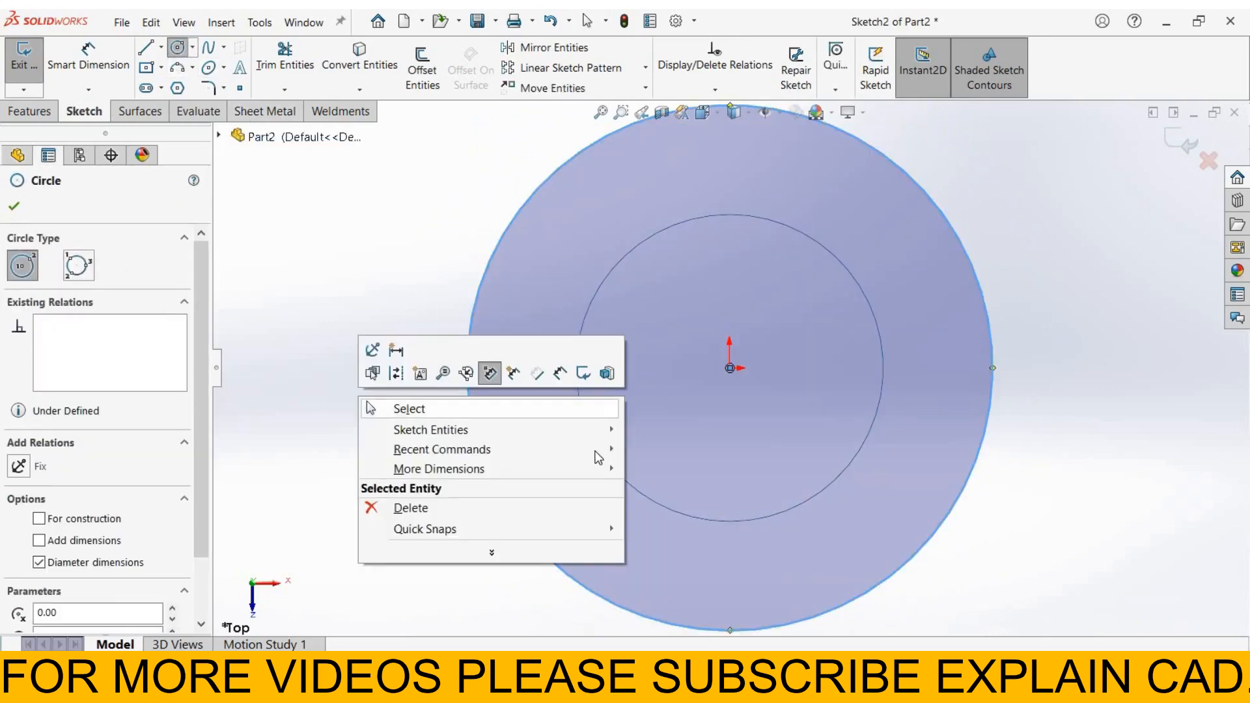
left_click(408, 408)
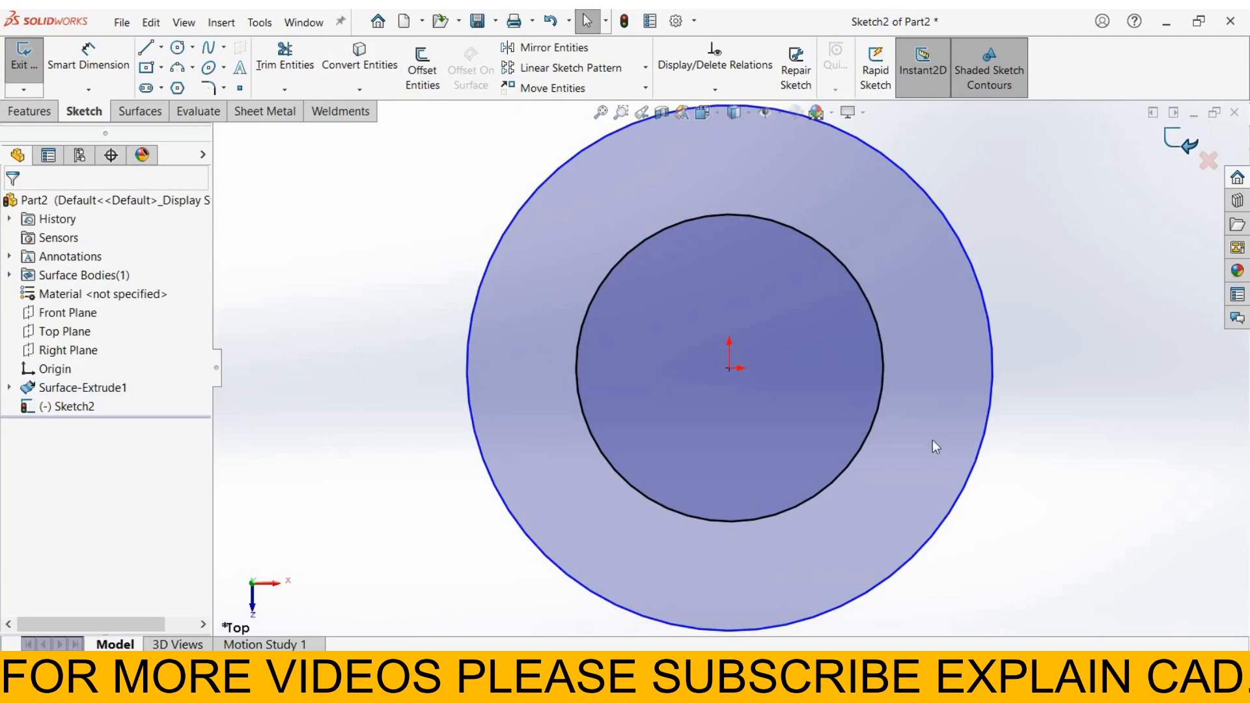
left_click(366, 47)
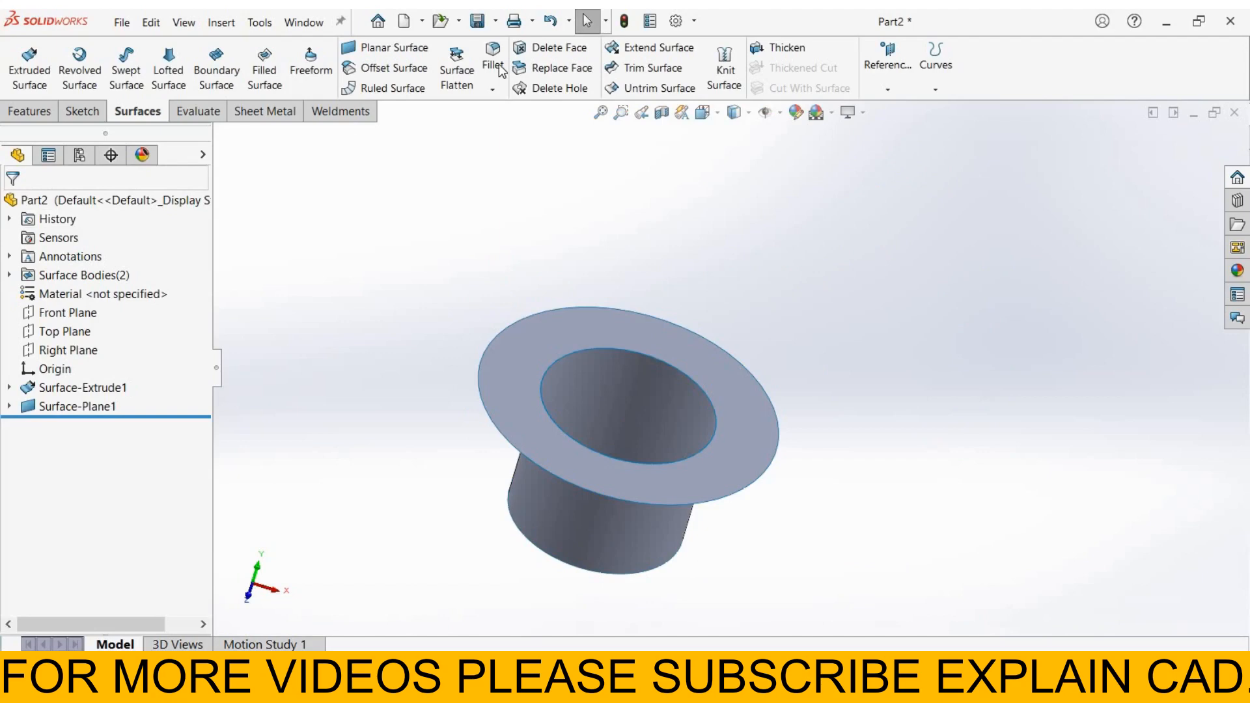
Attempt a fillet on the ring's inner edge, then cancel it after the error.
left_click(493, 65)
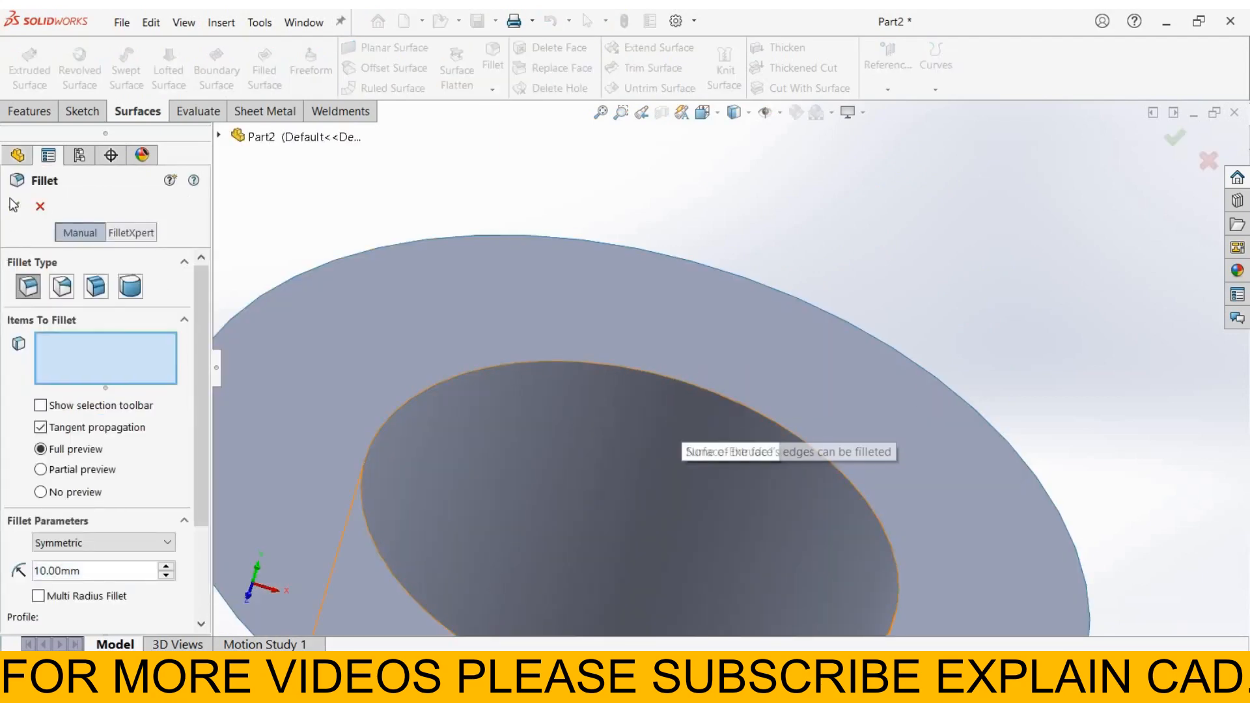
left_click(13, 206)
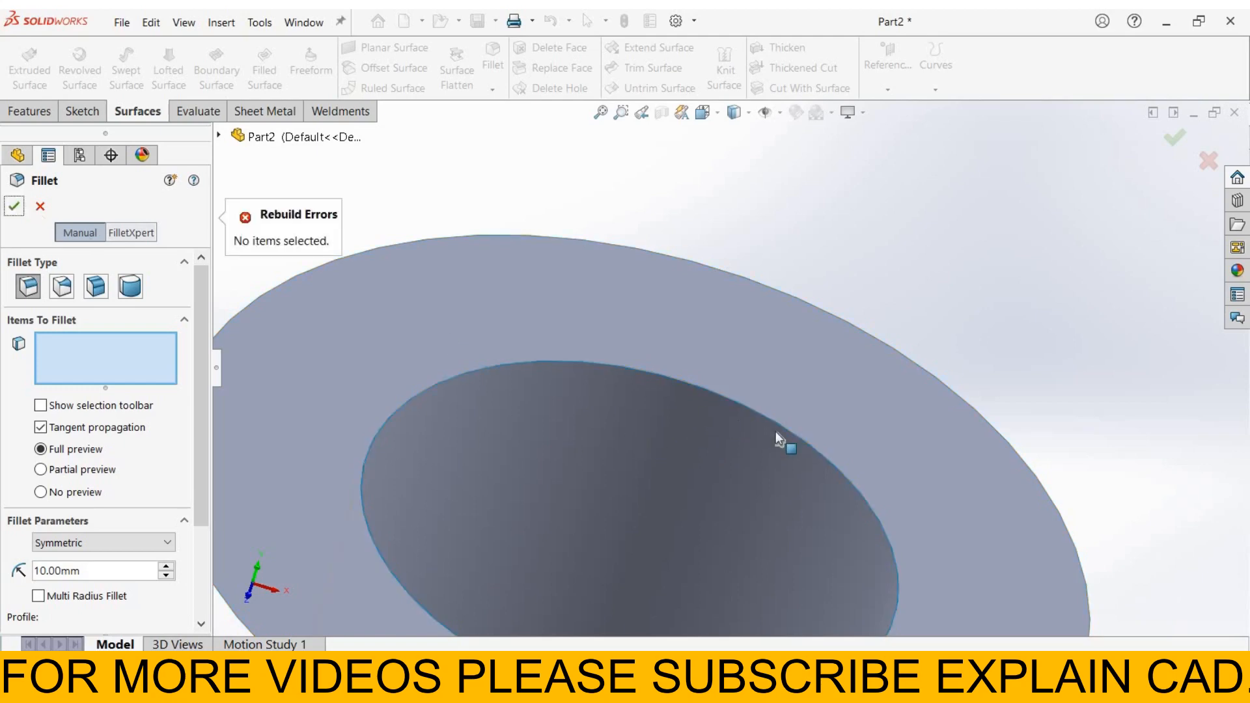
left_click(39, 207)
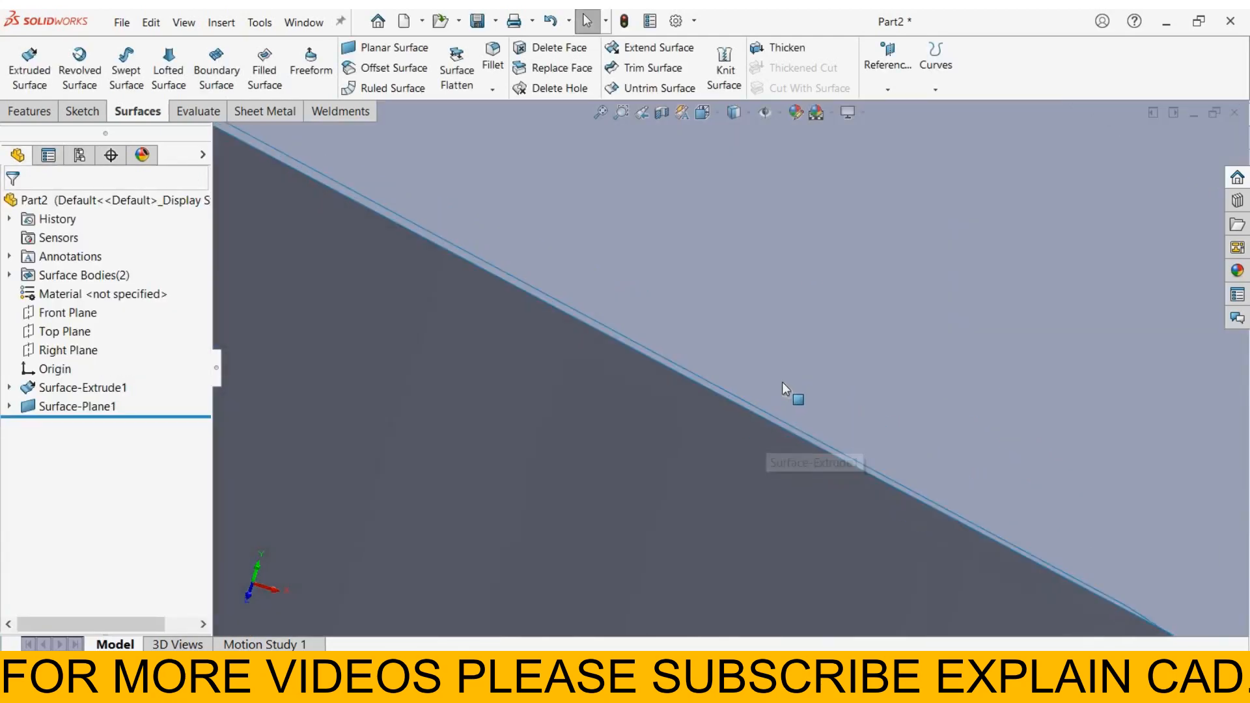
left_click(786, 387)
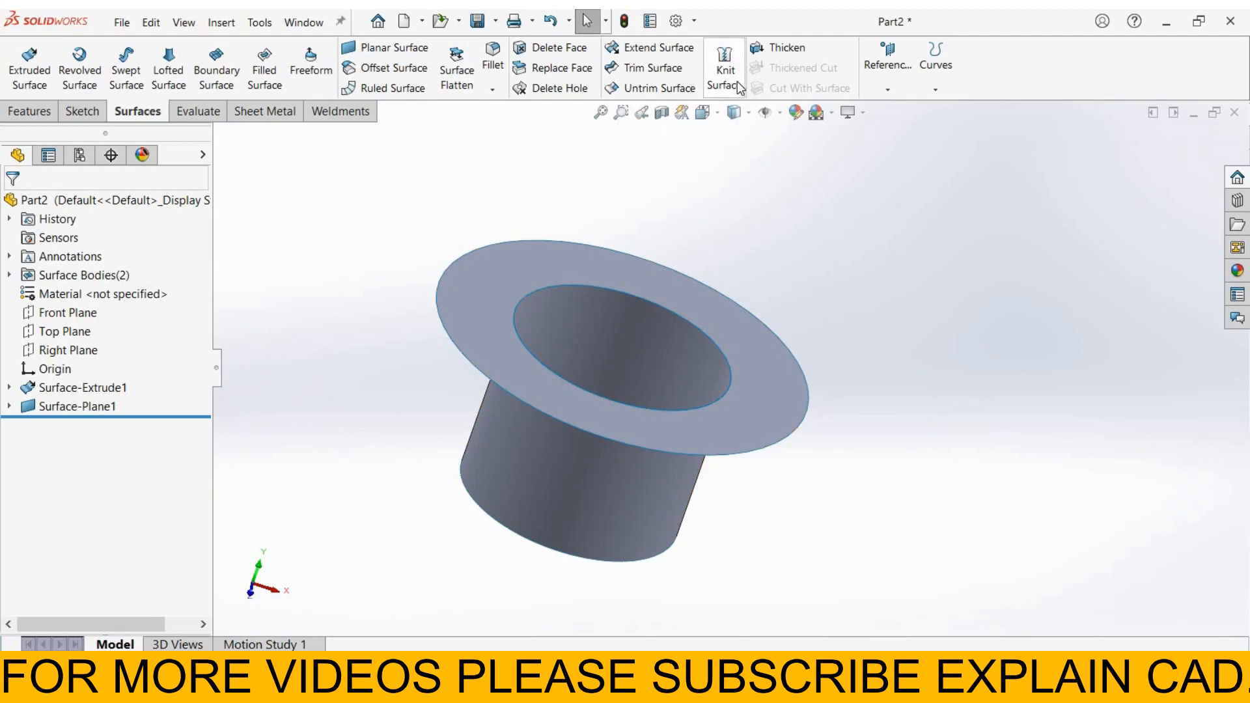
Knit Surface-Plane1 and Surface-Extrude1 with Merge entities into Surface-Knit1.
left_click(724, 68)
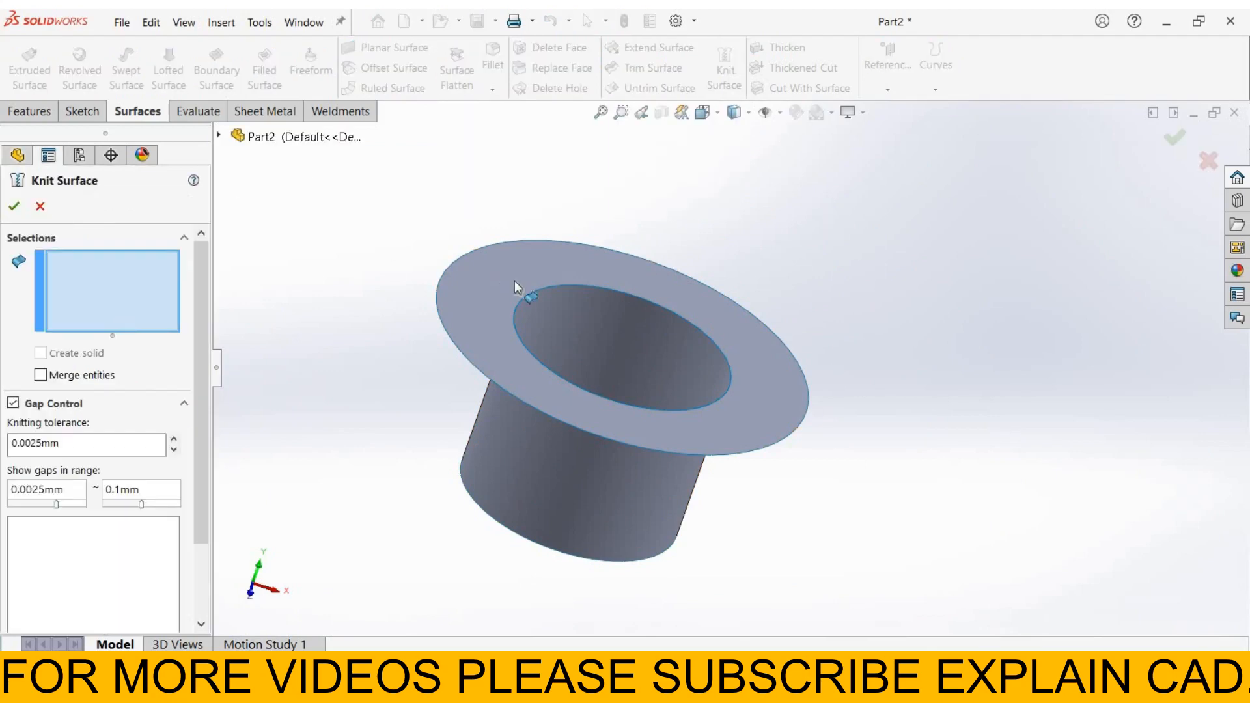
left_click(526, 287)
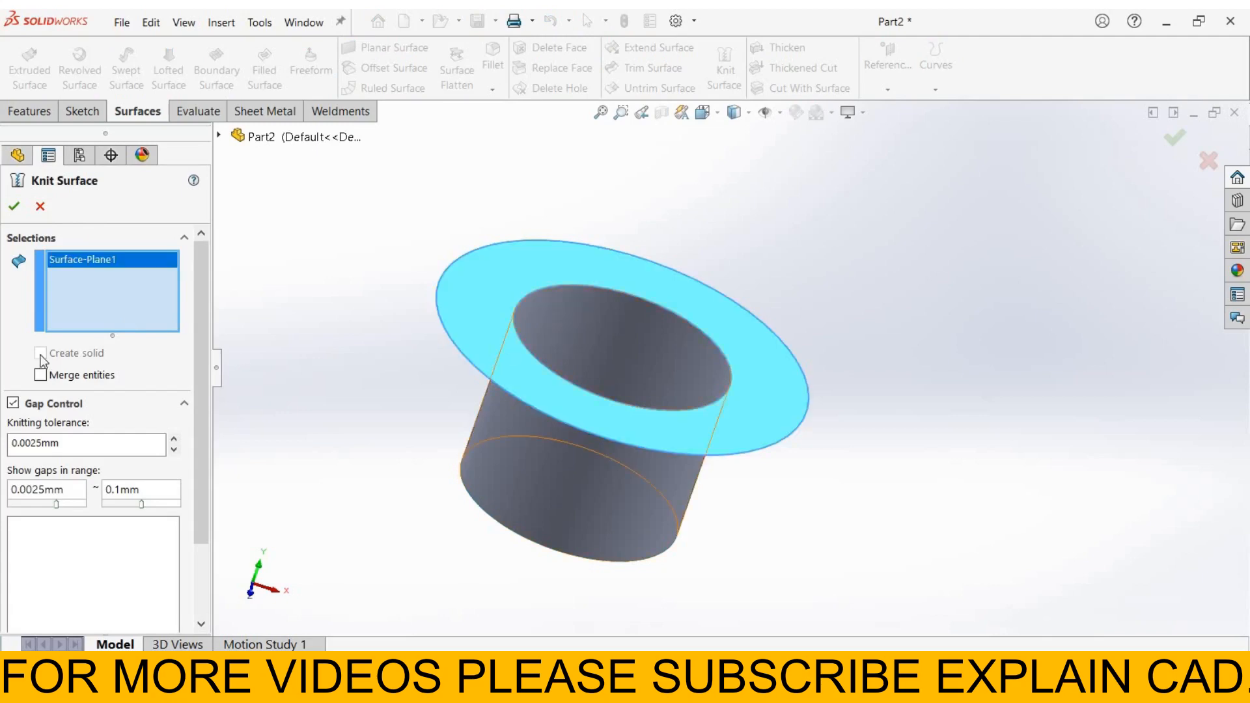
left_click(575, 479)
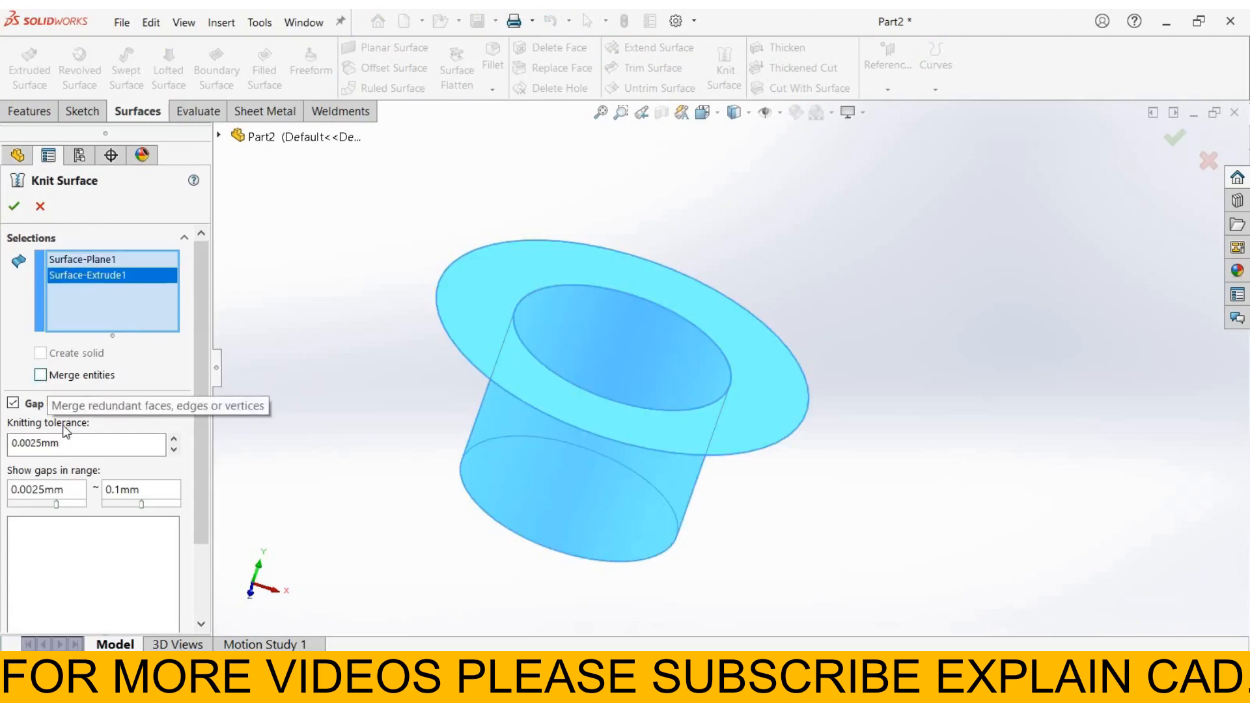
left_click(41, 376)
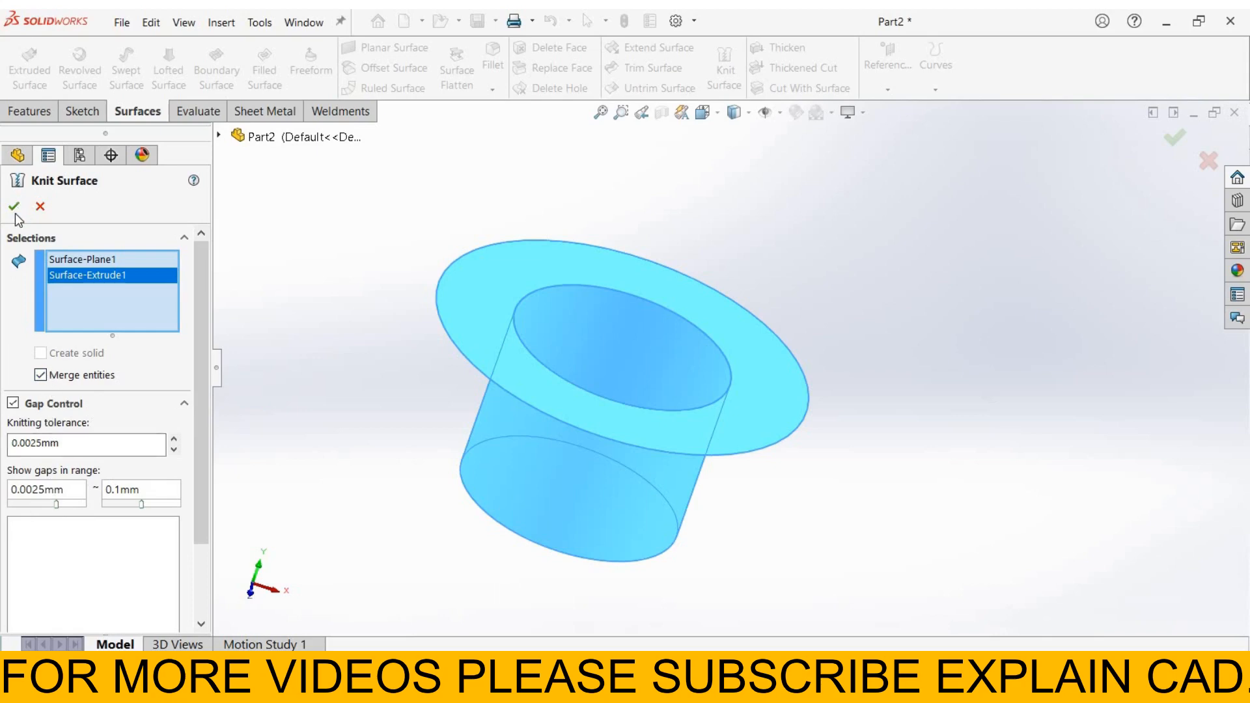
mouse_move(78, 375)
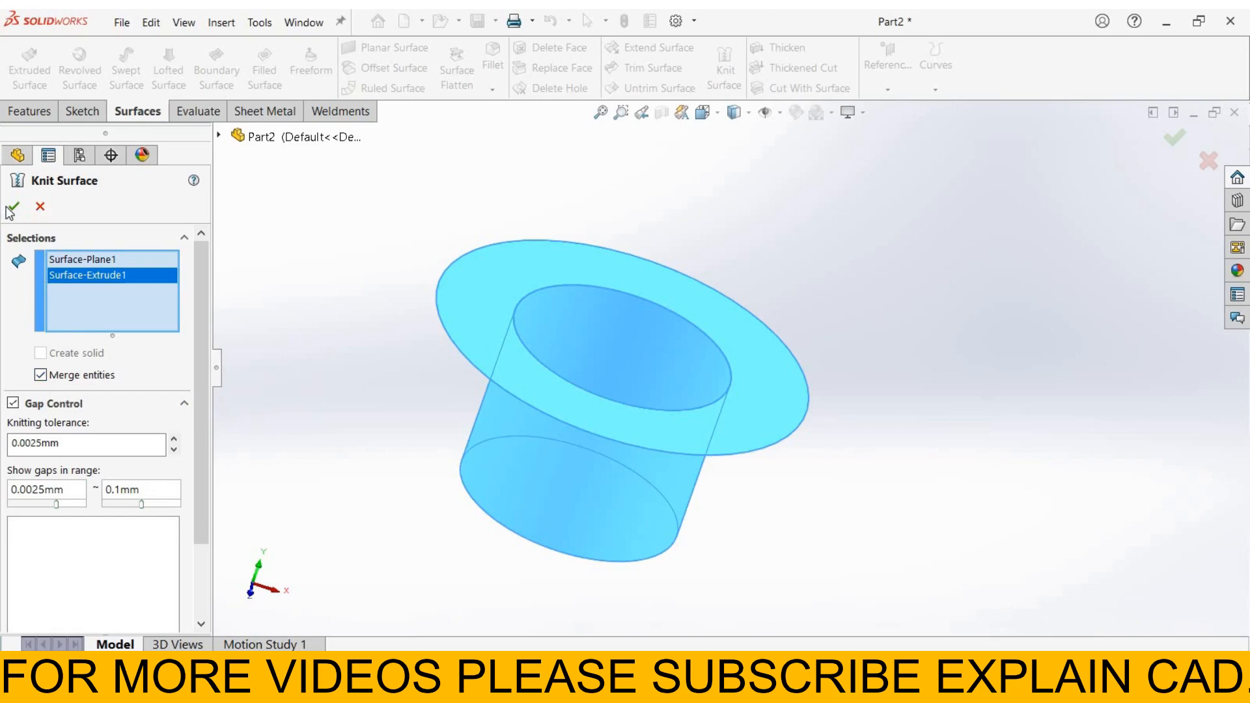
left_click(20, 207)
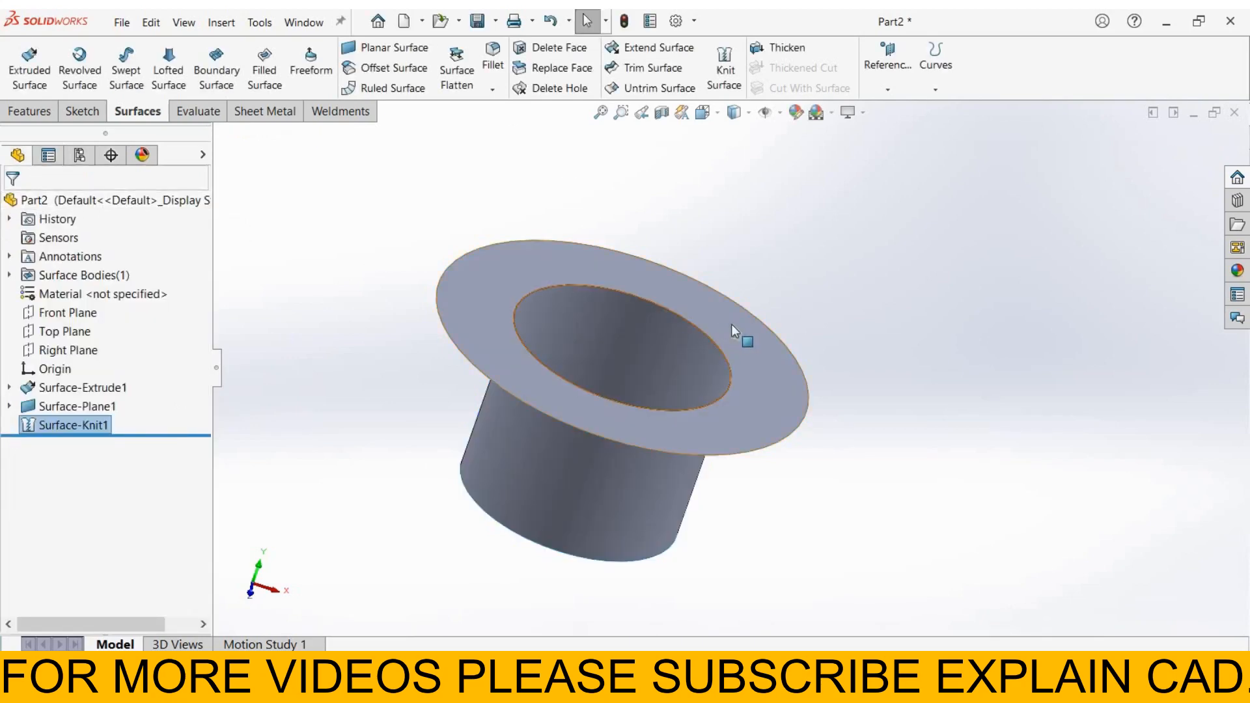
scroll("up", 3)
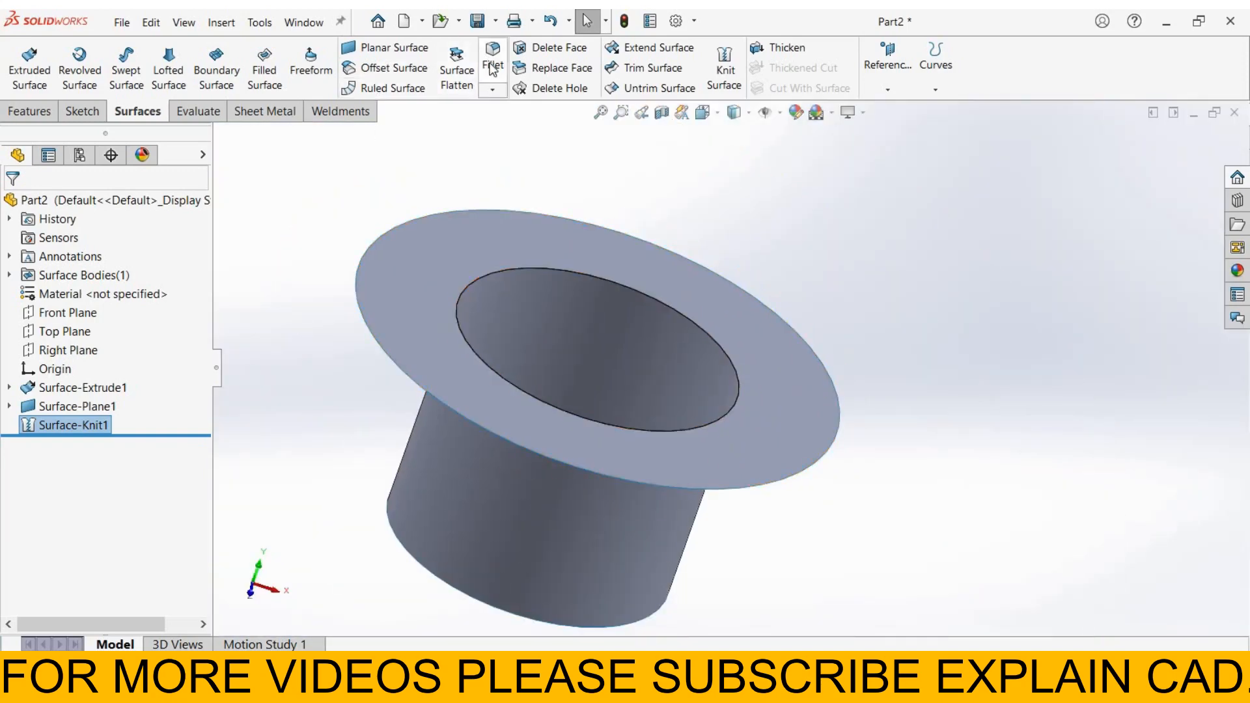
Fillet the inner cylinder-to-flange edge with a 5 mm radius, creating Fillet1.
left_click(493, 63)
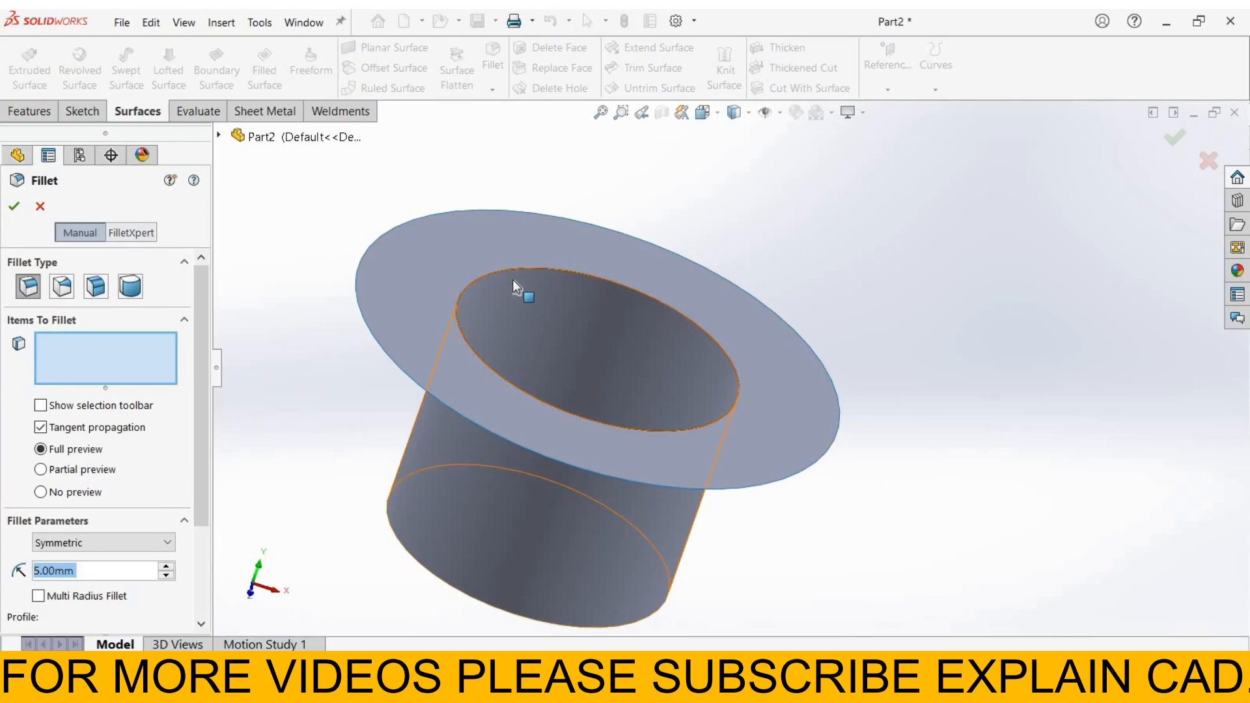
left_click(514, 279)
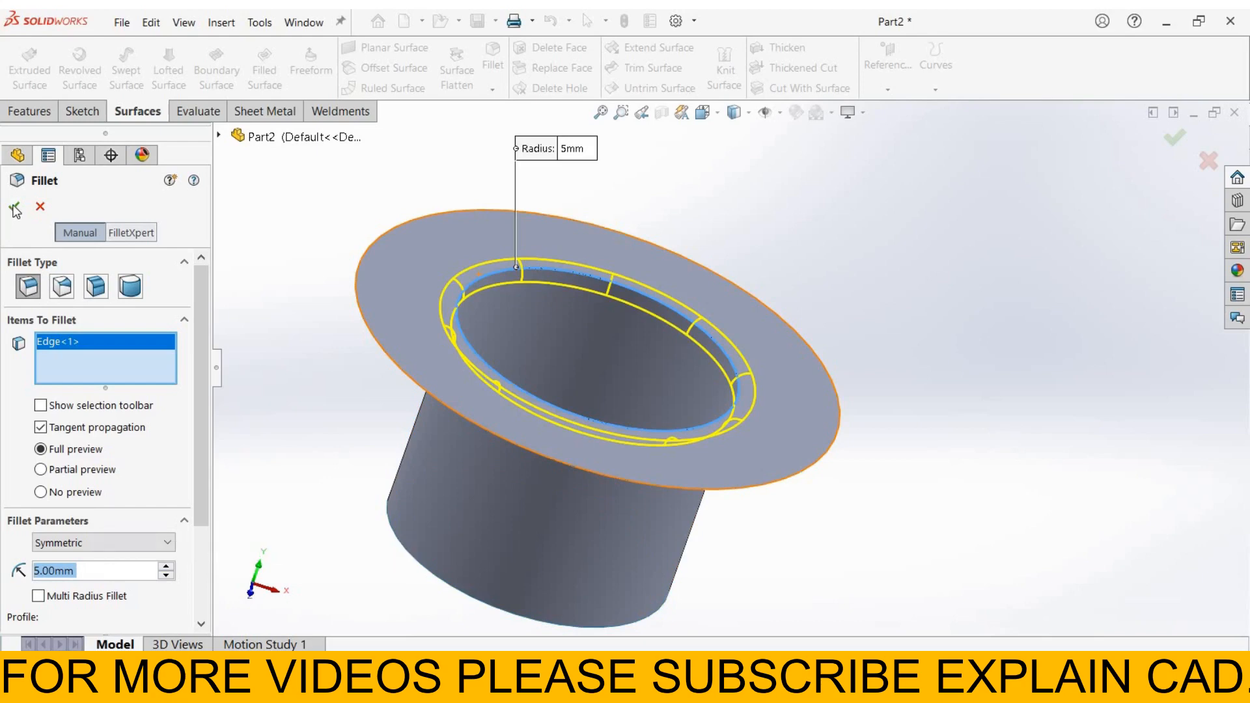
left_click(1191, 136)
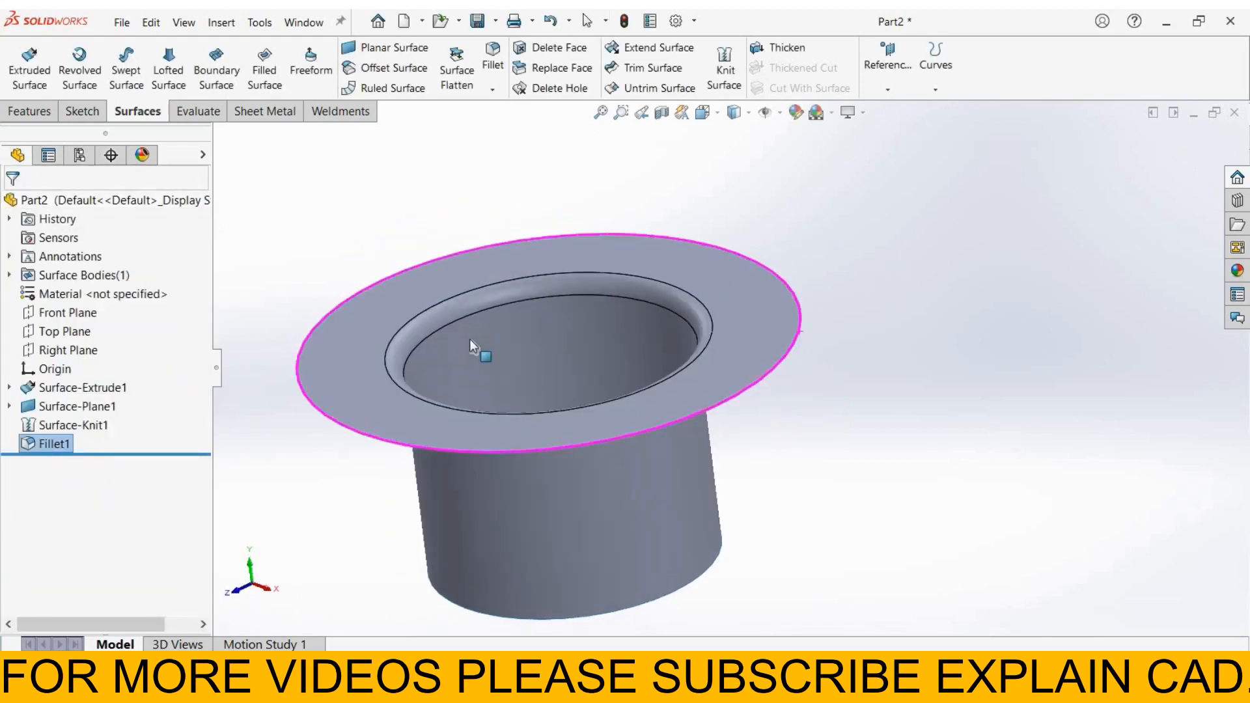